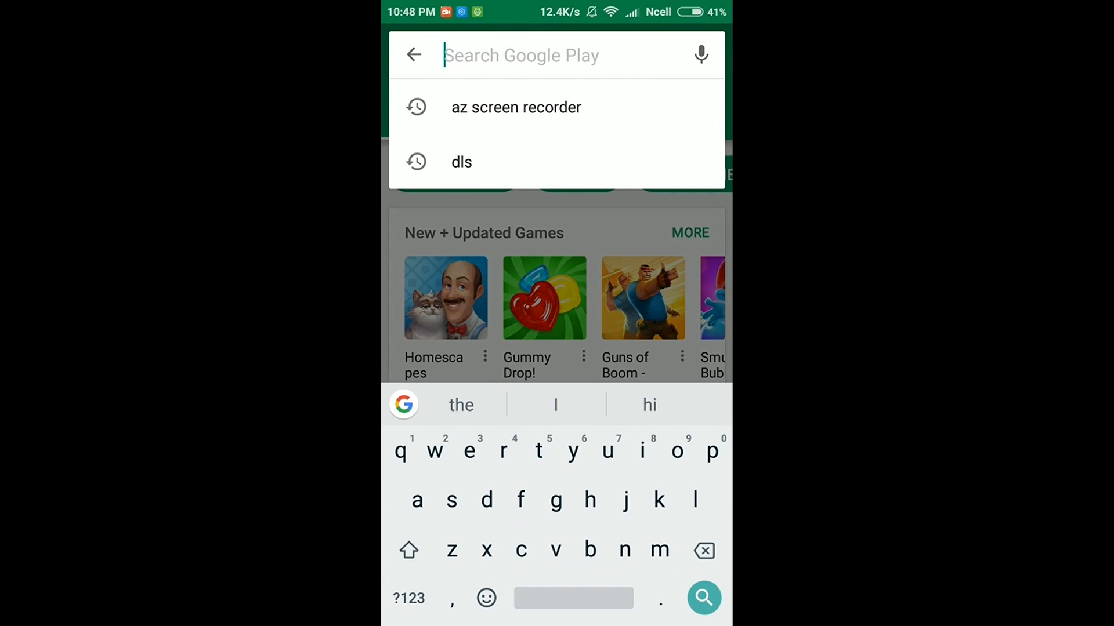
Rerun the recent 'dls' search and launch the installed Dream League Soccer
left_click(460, 161)
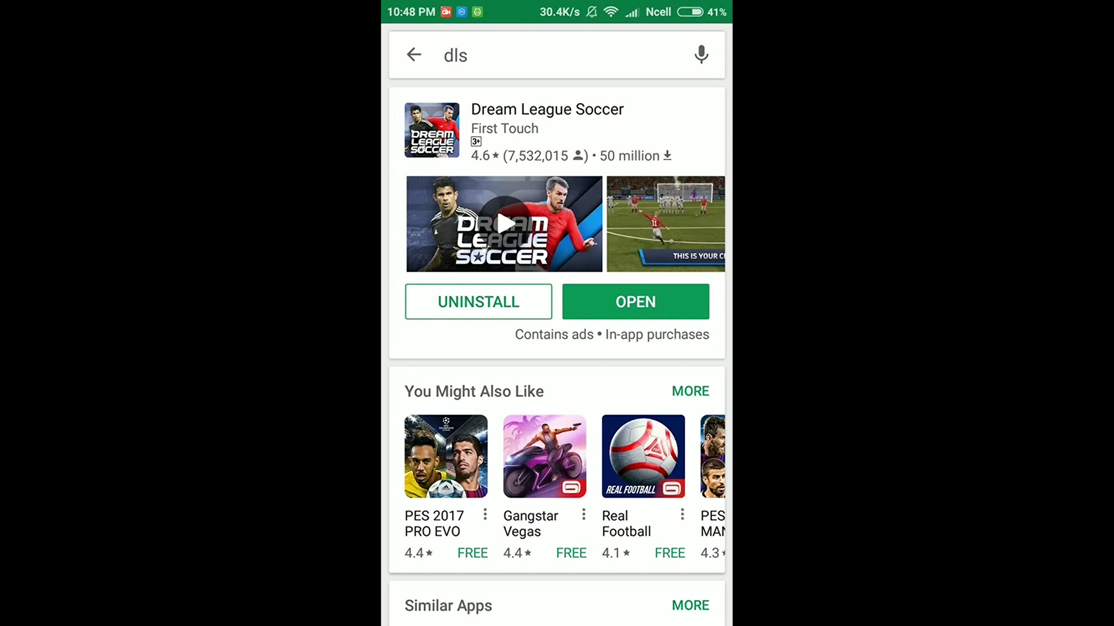
left_click(635, 302)
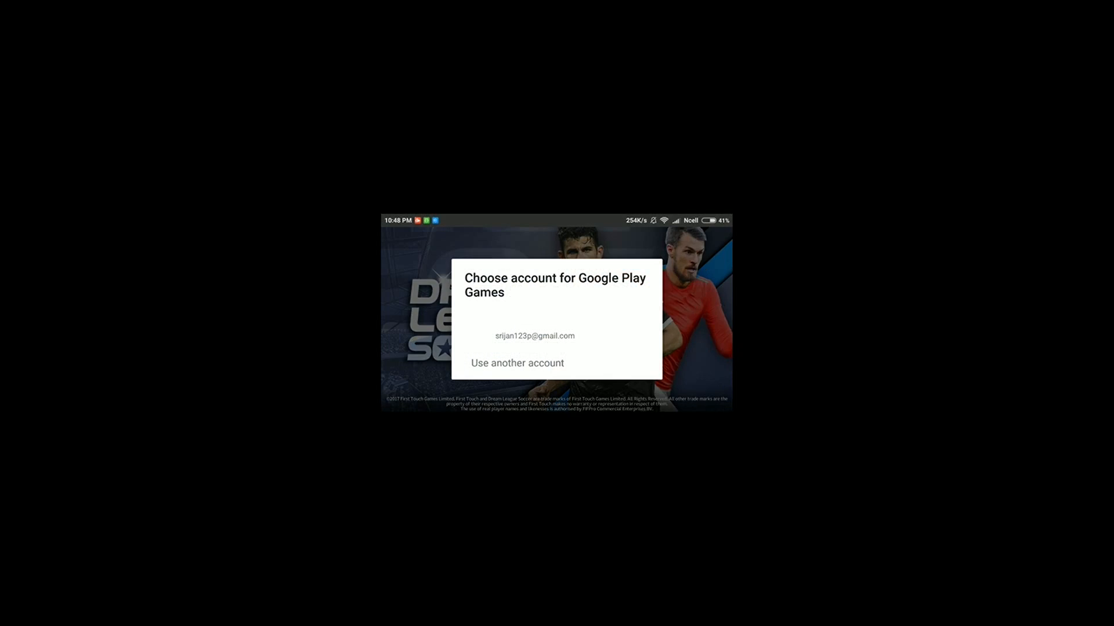
Choose the existing Google Play Games account, then return to the phone's home screen
left_click(533, 336)
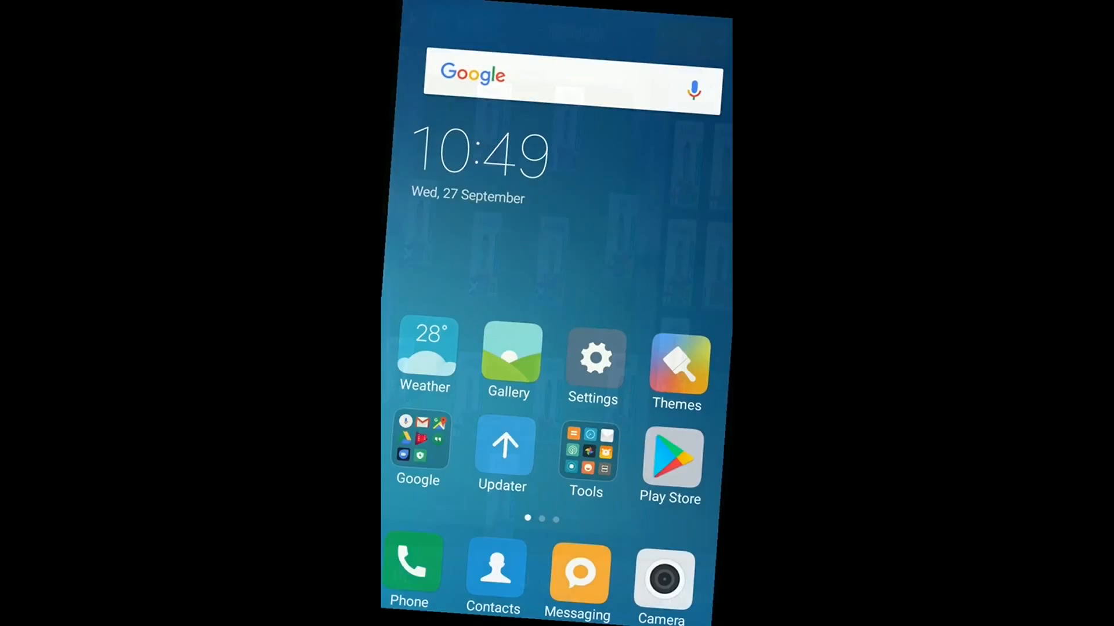
scroll("left", 3)
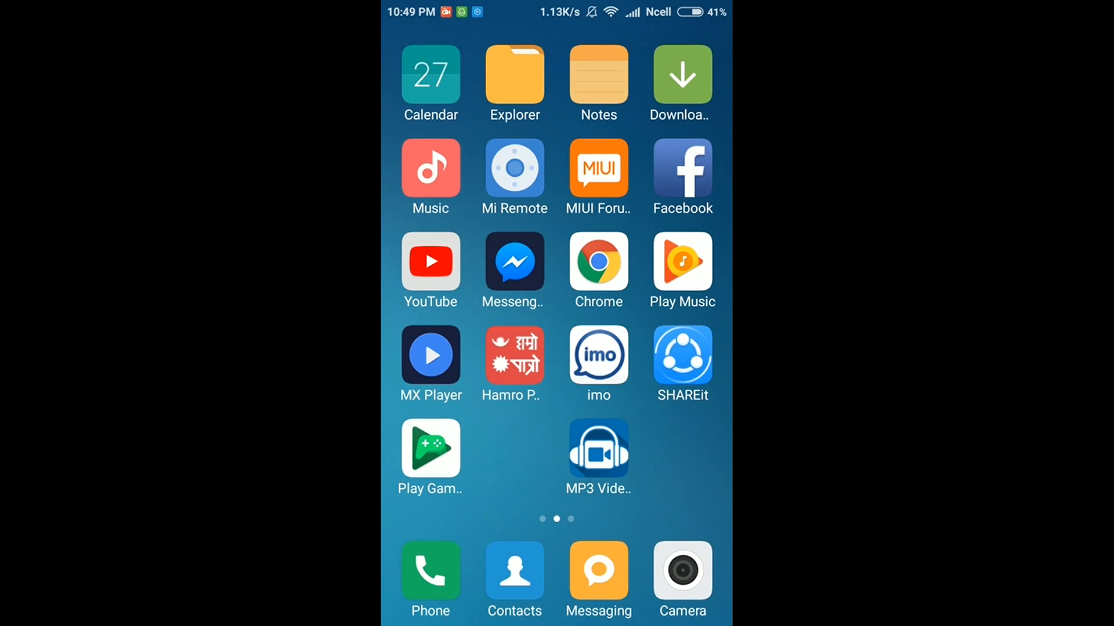
In Mi File Explorer, browse internal storage to Android > data > com.firsttouchgames.dls3
left_click(514, 74)
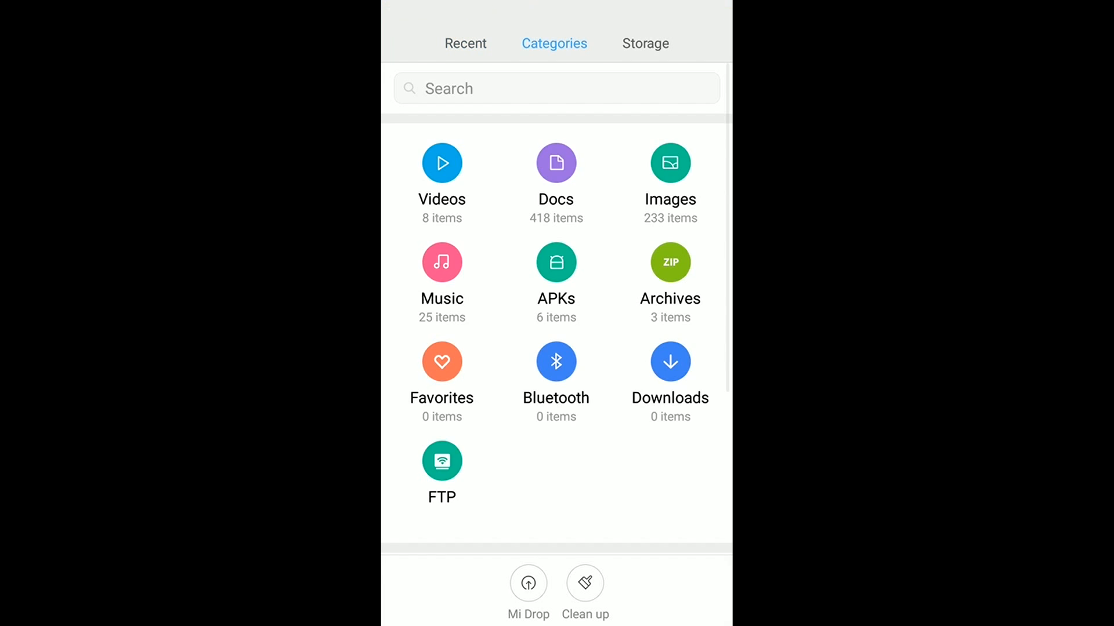
left_click(641, 43)
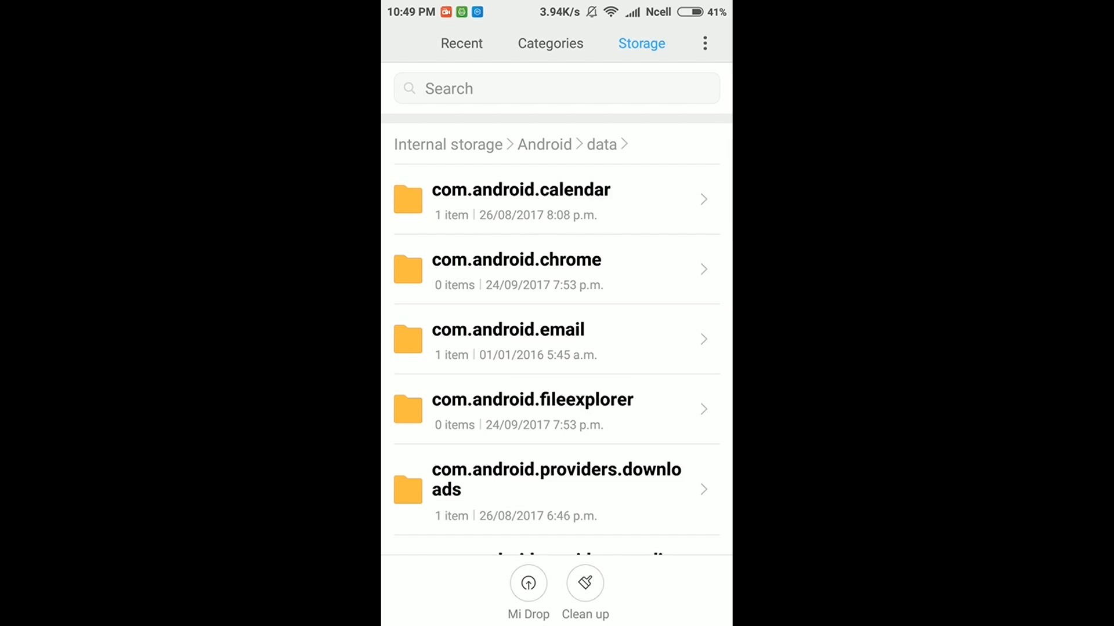
scroll("down", 3)
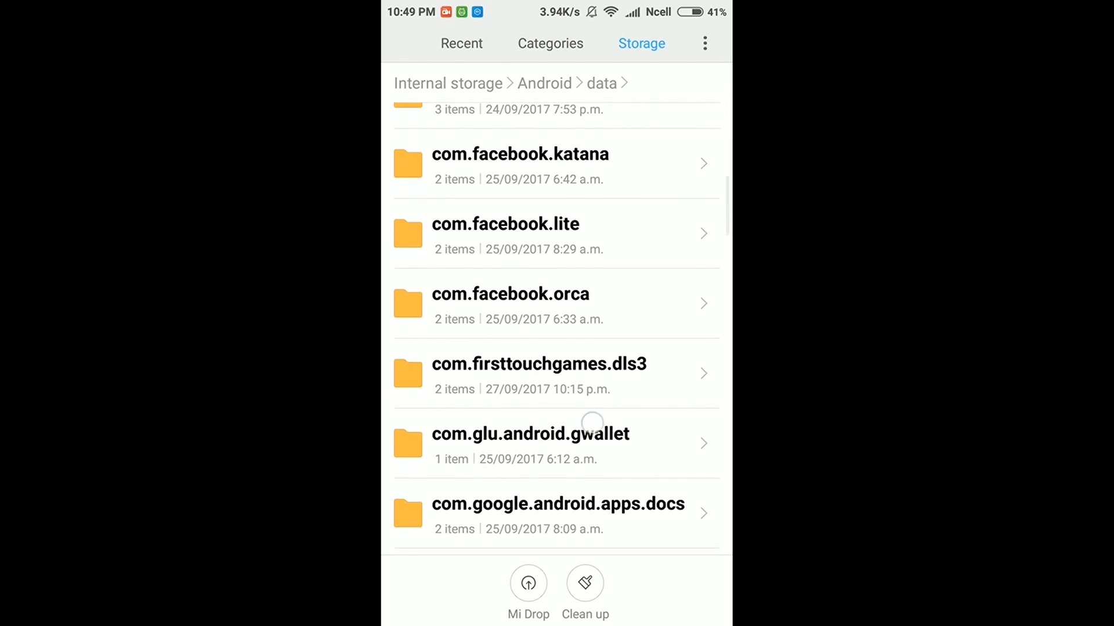
left_click(538, 363)
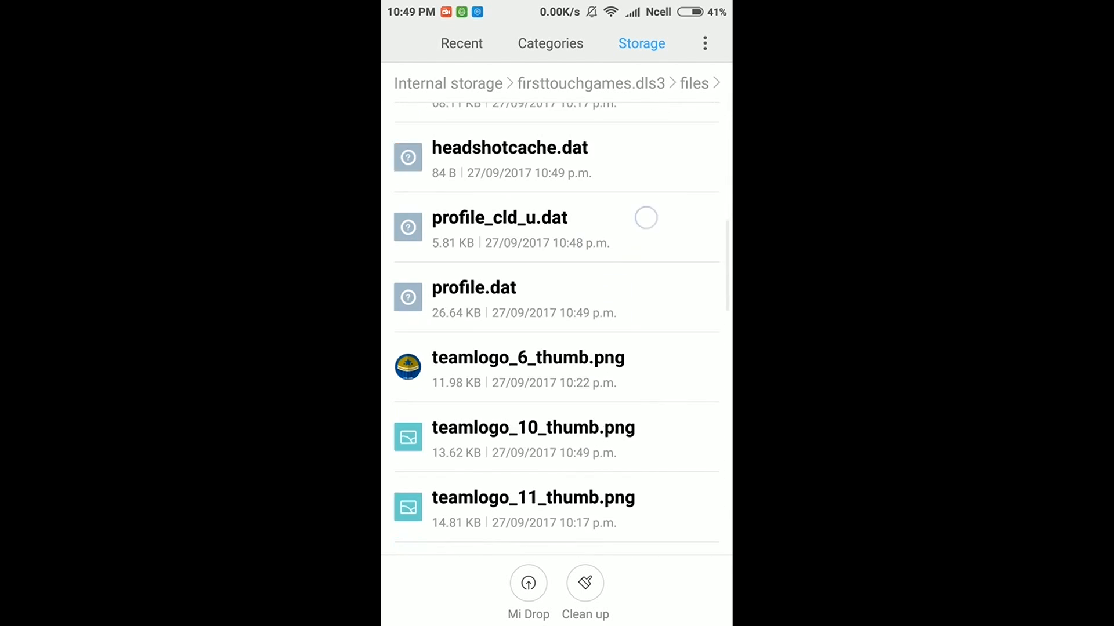
Locate profile.dat in the files folder, then head back toward the internal storage root
scroll("up", 3)
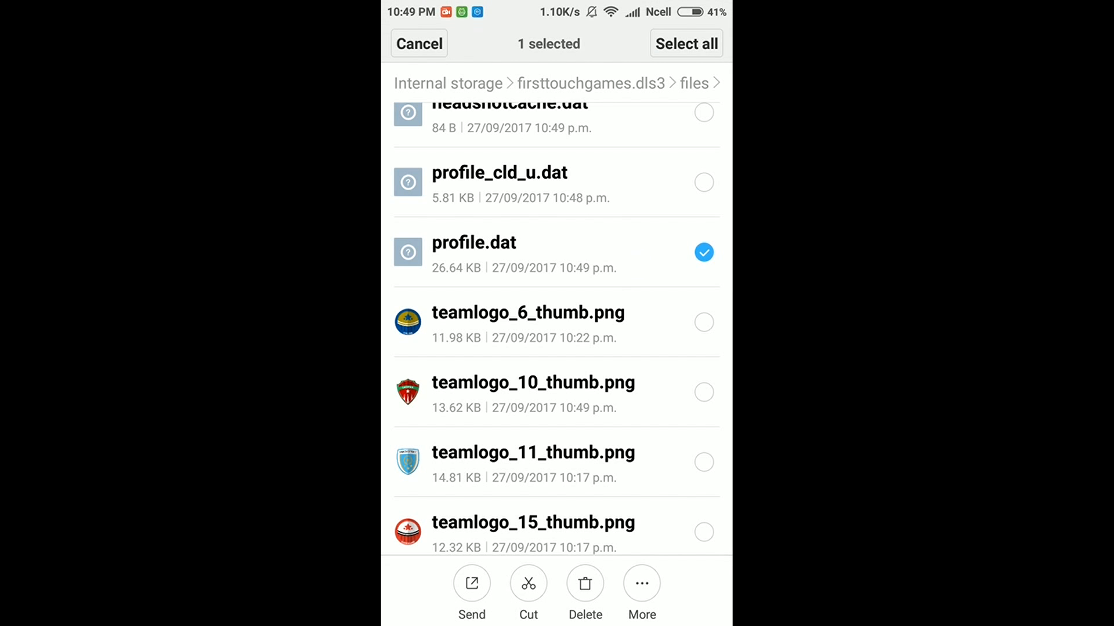
left_click(585, 589)
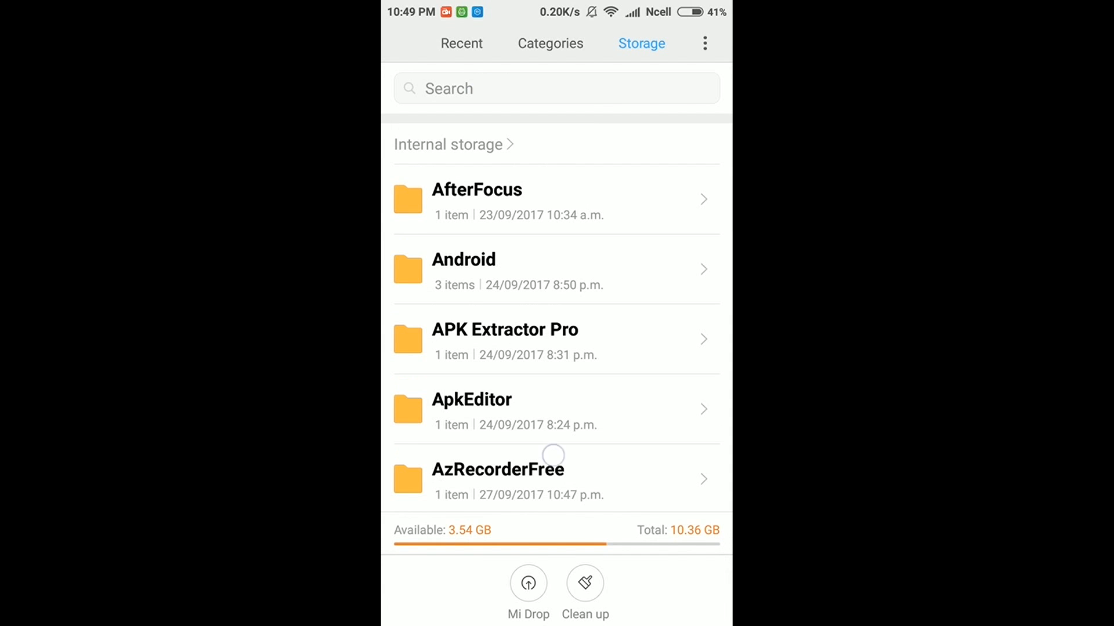
scroll("down", 3)
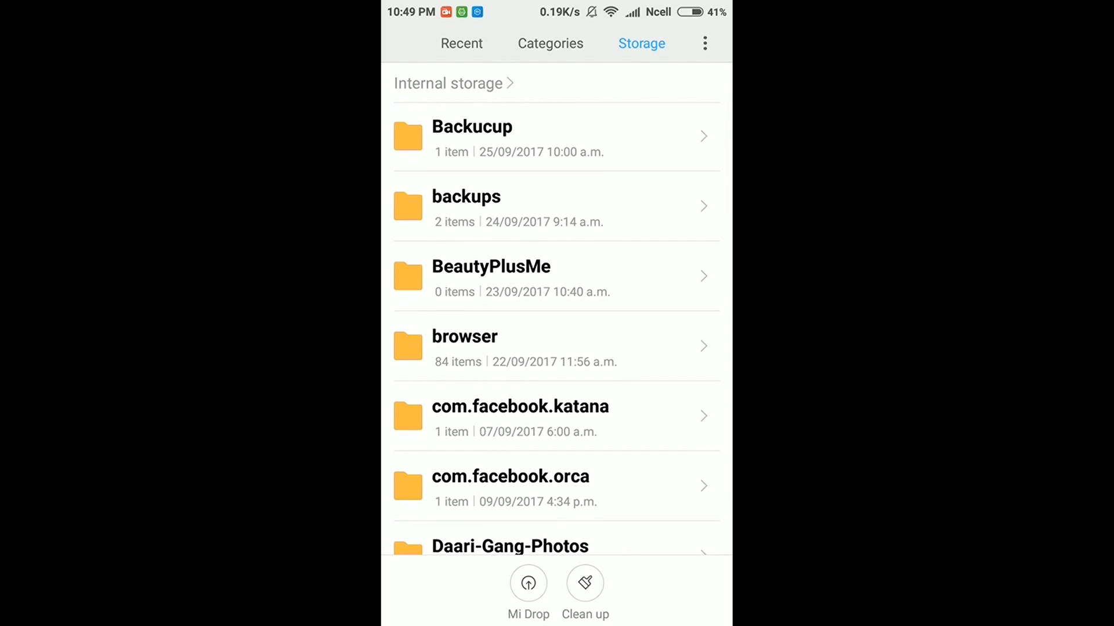
scroll("down", 3)
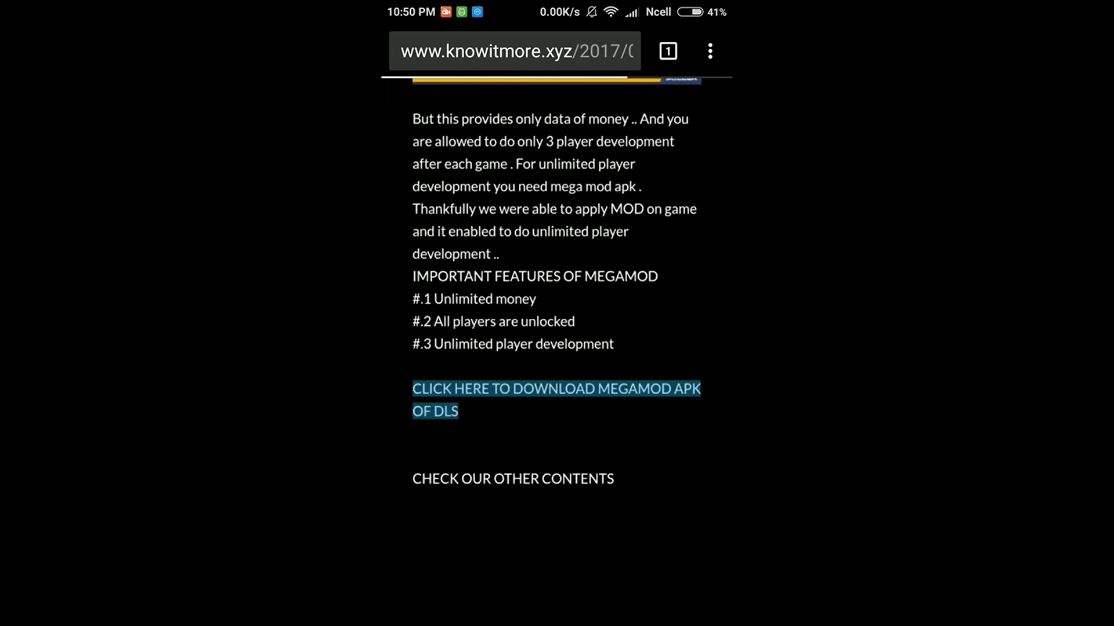
scroll("up", 3)
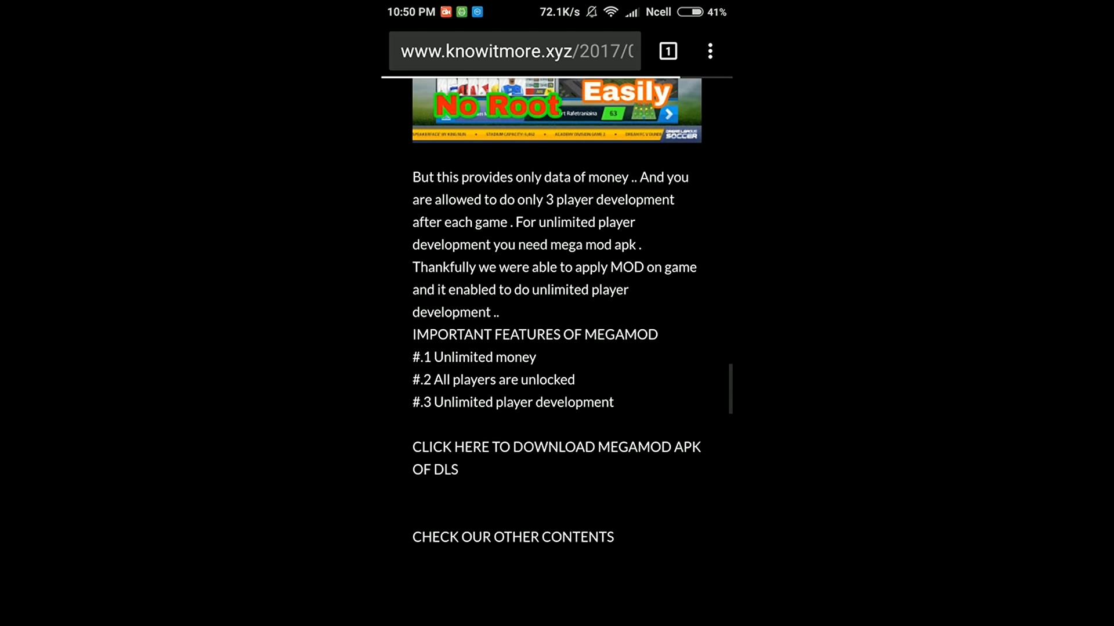
scroll("up", 3)
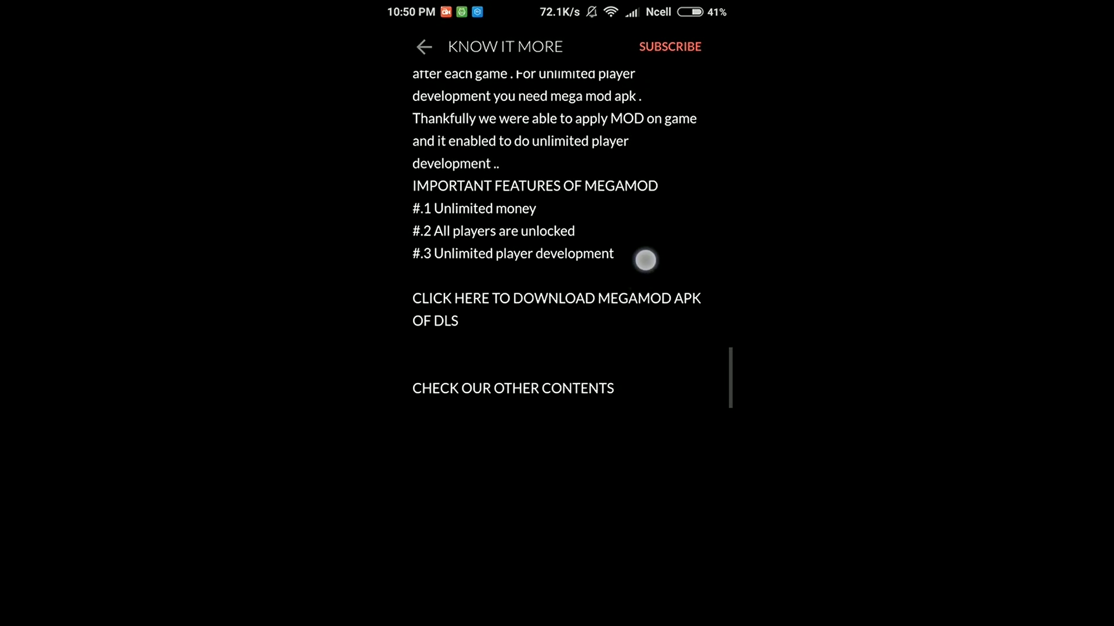
scroll("down", 3)
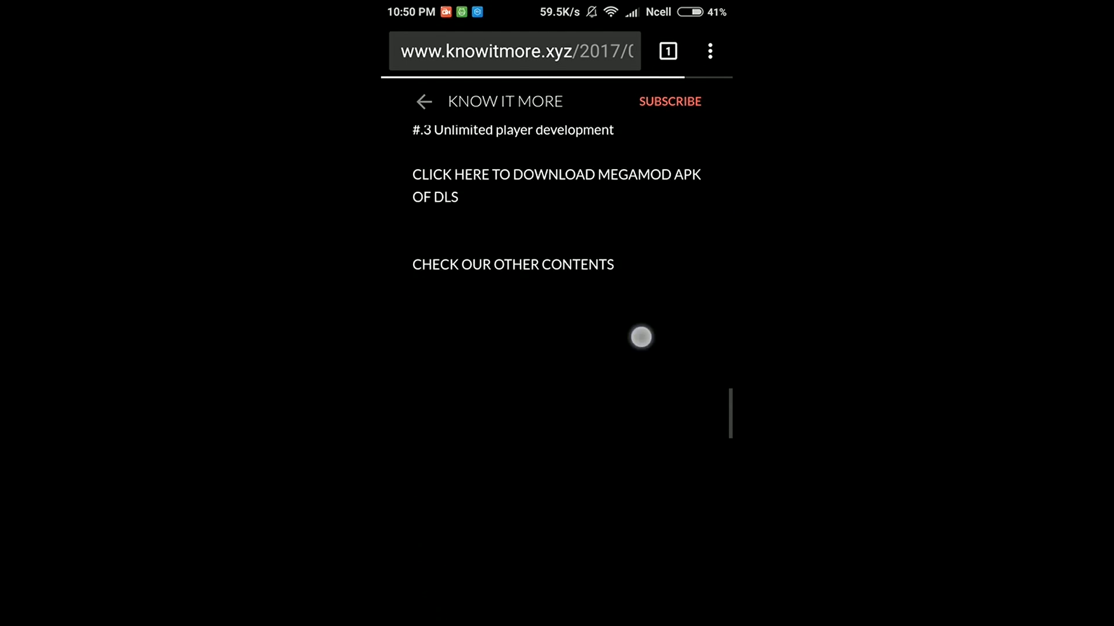
scroll("up", 3)
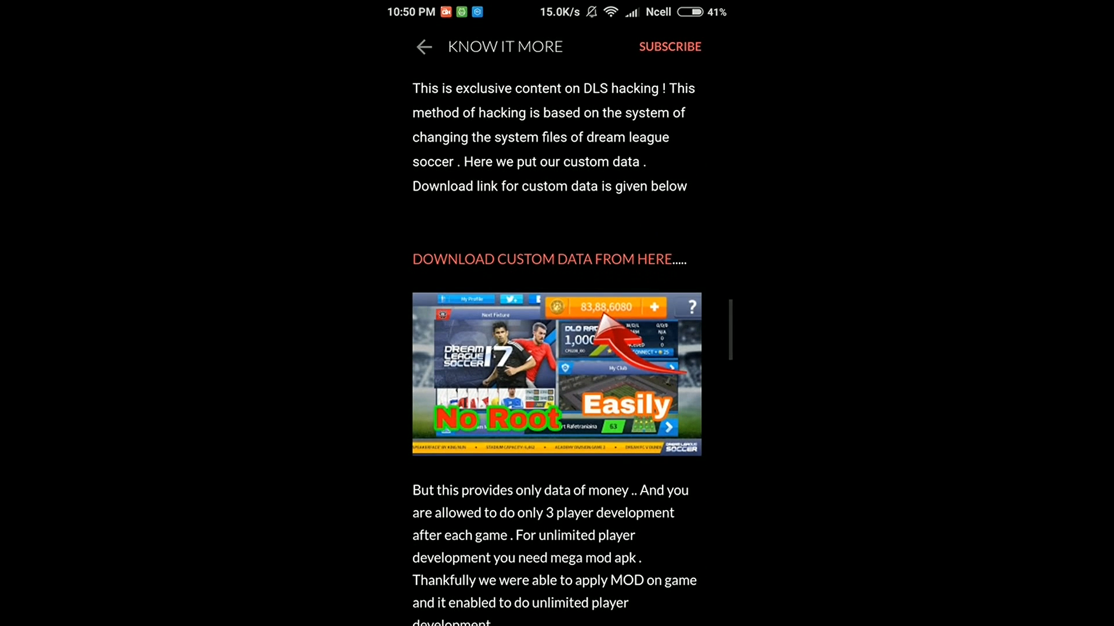
scroll("down", 3)
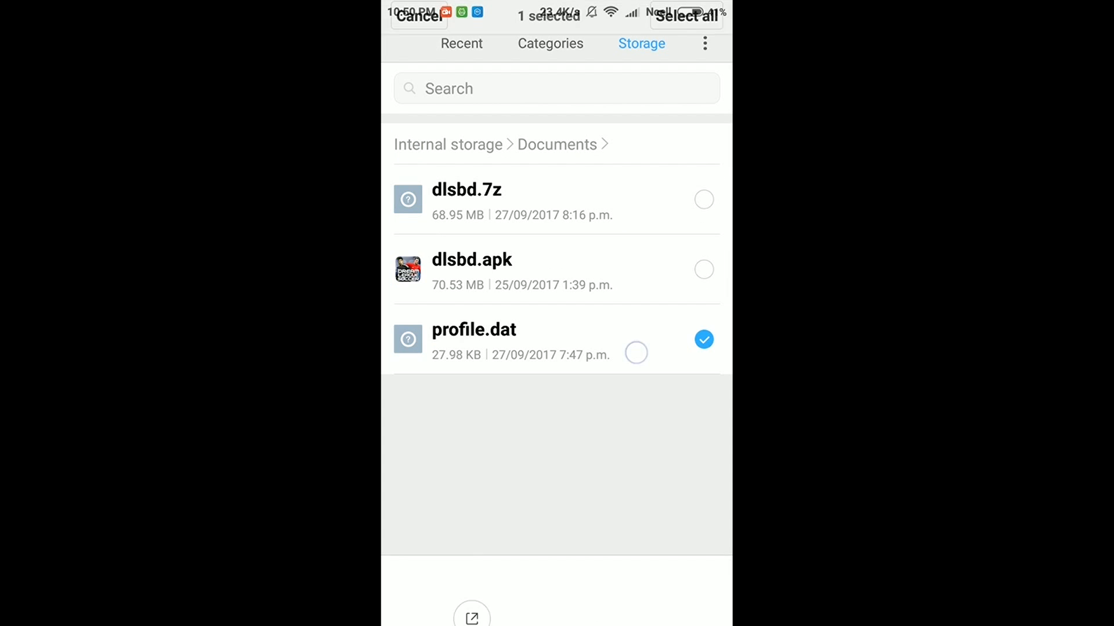
Copy the downloaded profile.dat and choose Android > data > com.firsttouchgames.dls3 as destination
left_click(640, 583)
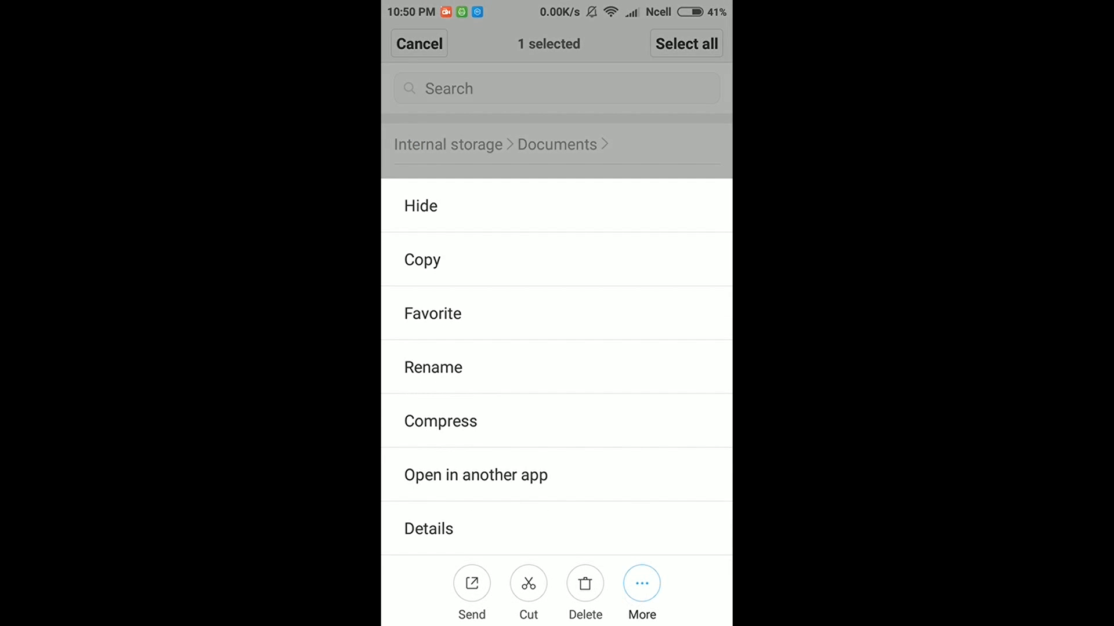
left_click(423, 259)
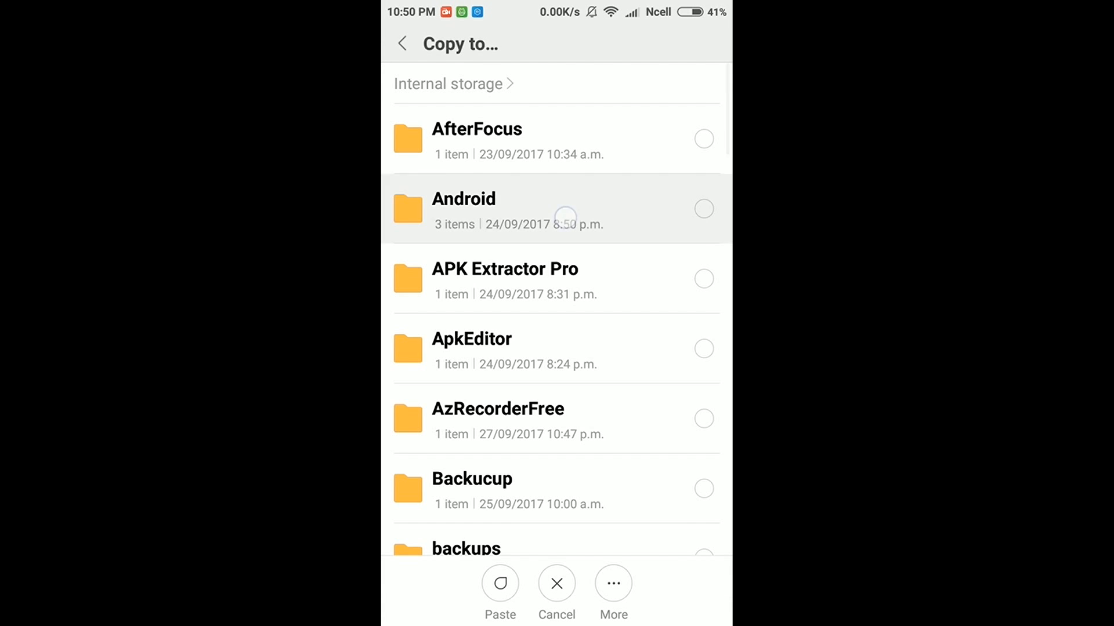
left_click(463, 207)
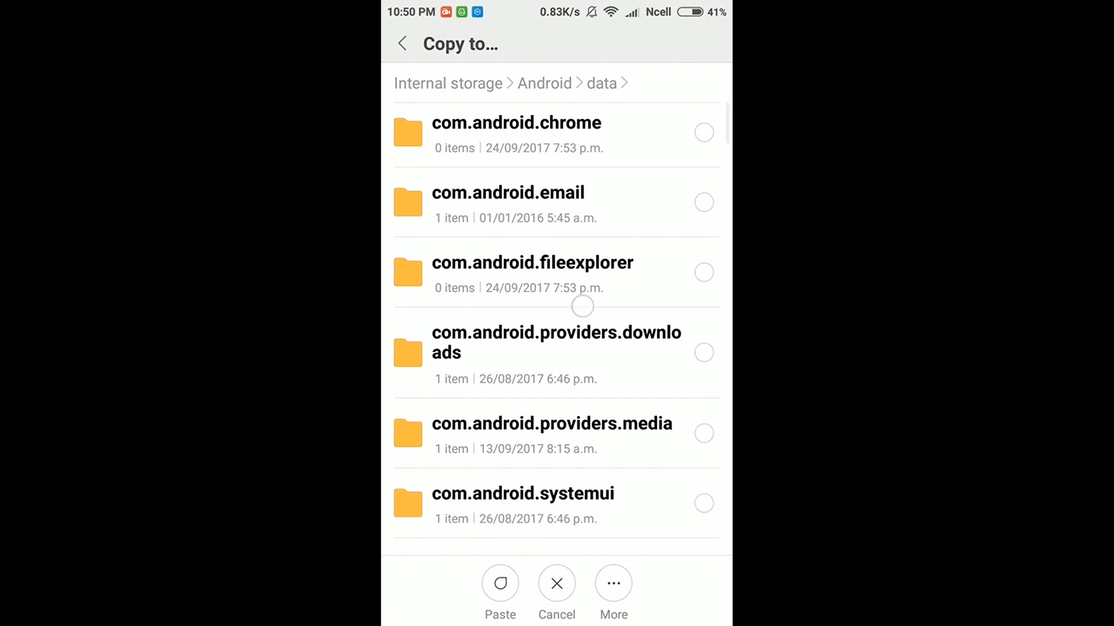
scroll("down", 3)
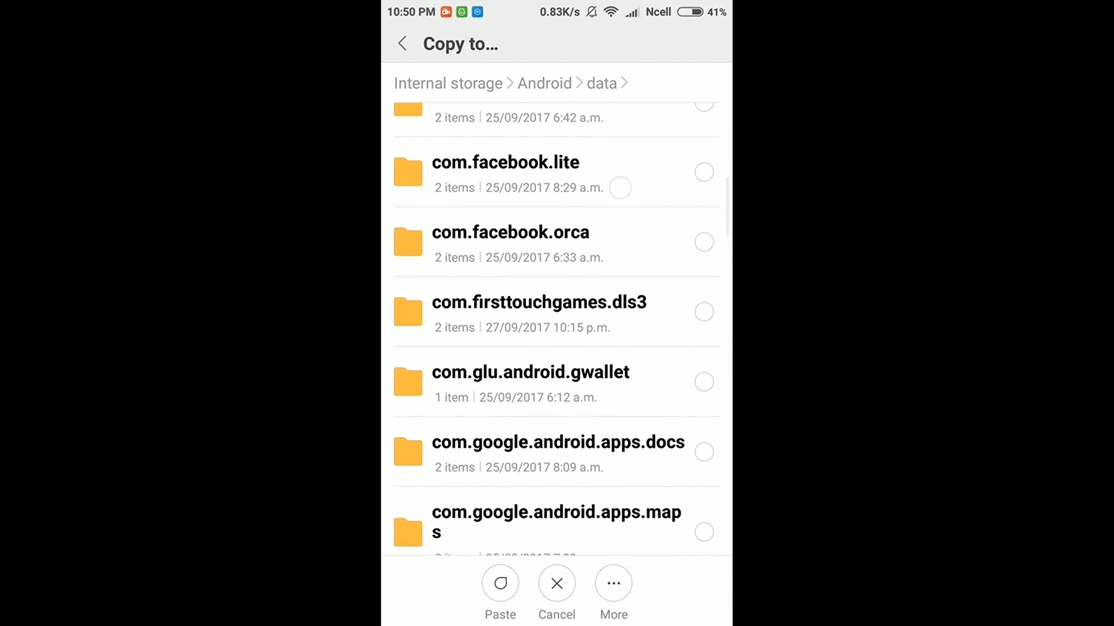
left_click(539, 301)
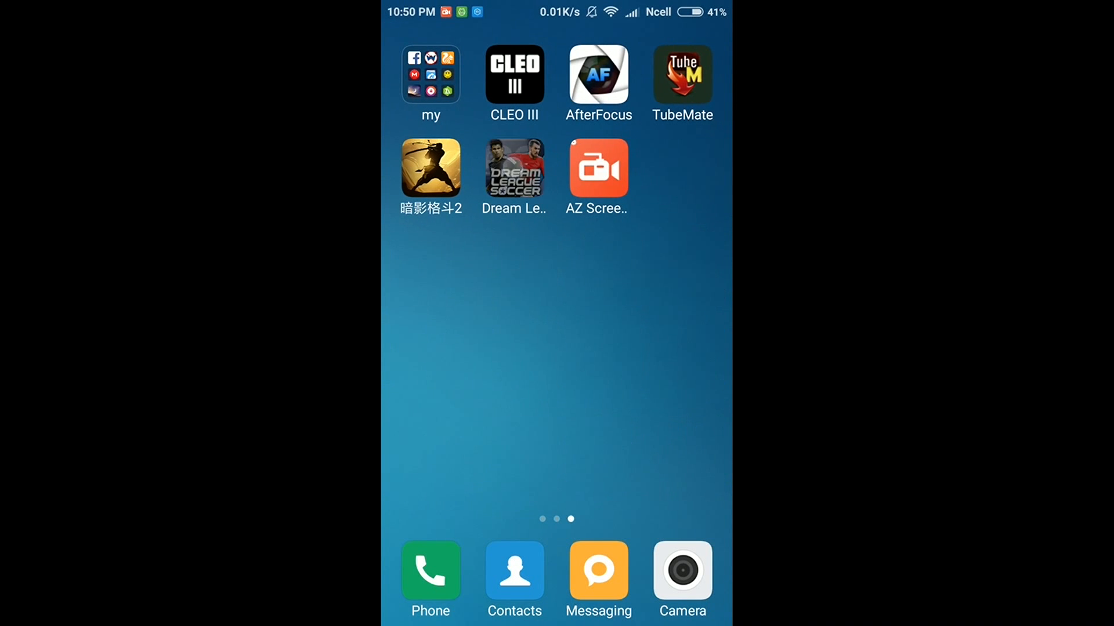
Relaunch Dream League Soccer and check the Transfers coin balance now over 10 million
left_click(514, 169)
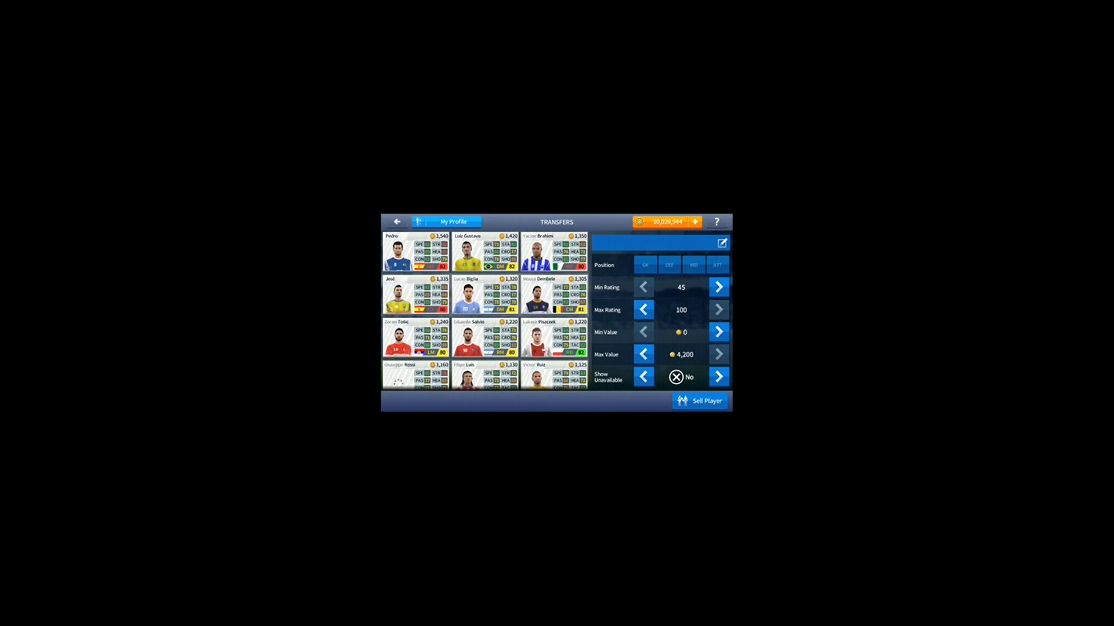
left_click(659, 242)
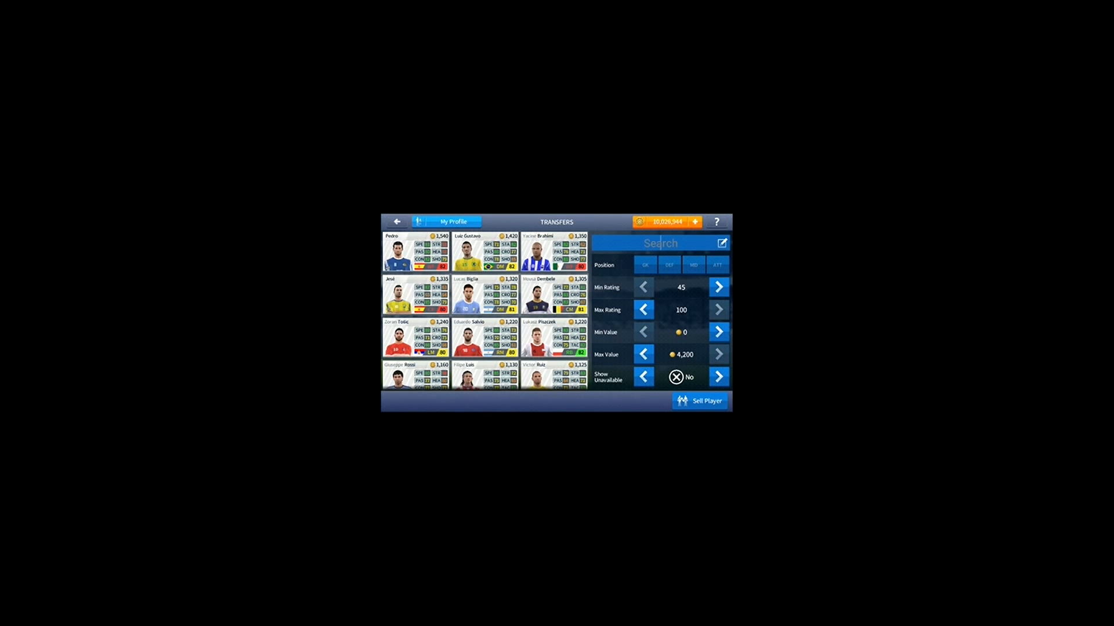